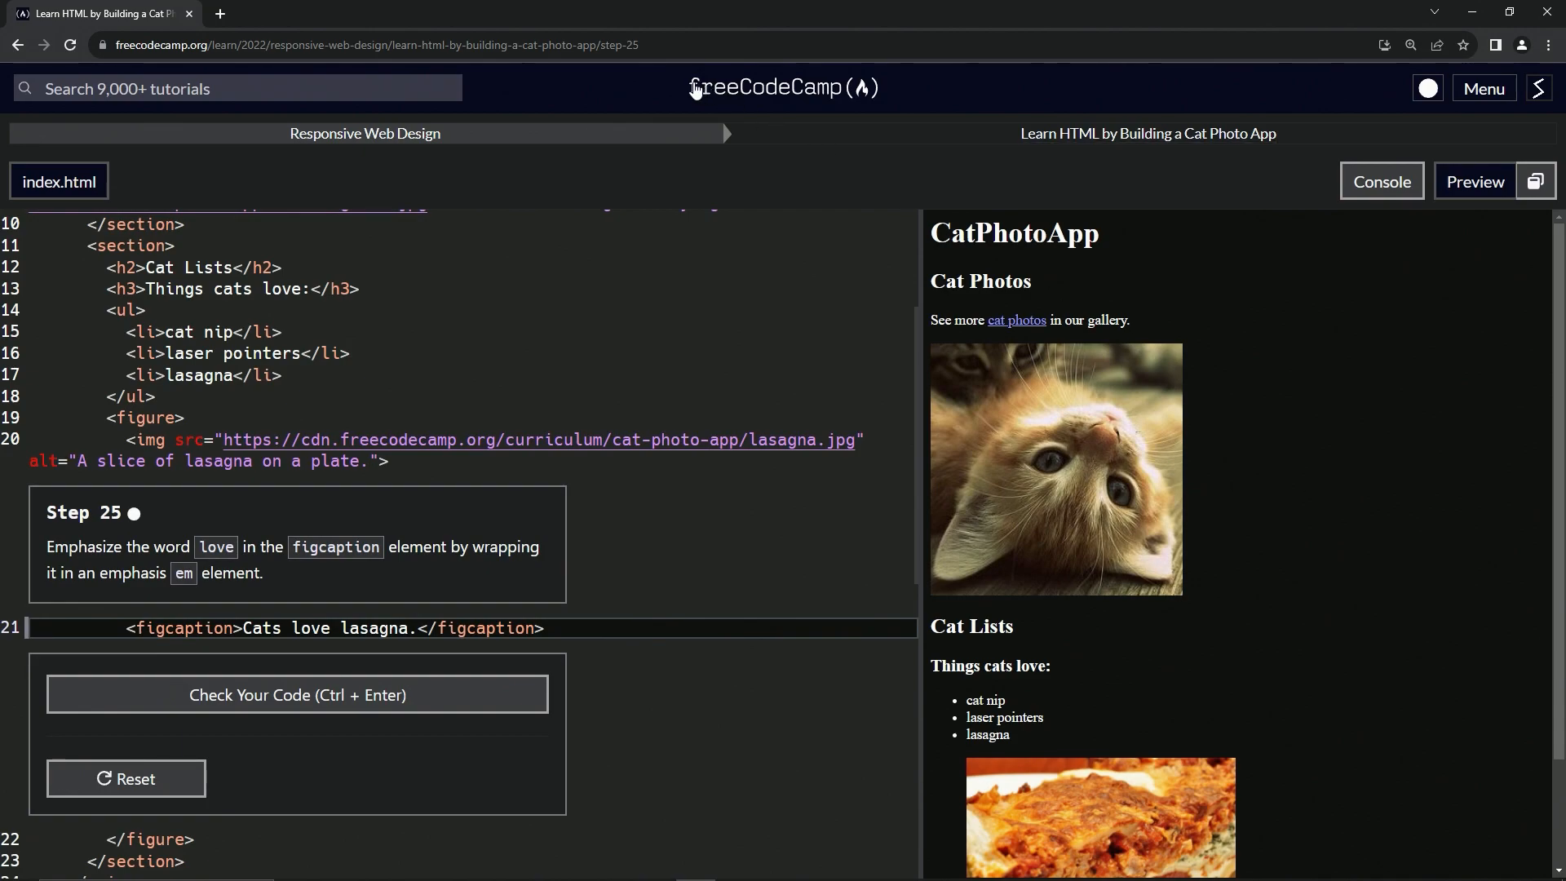
{"action": "mouse_move", "coordinate": [364, 133]}
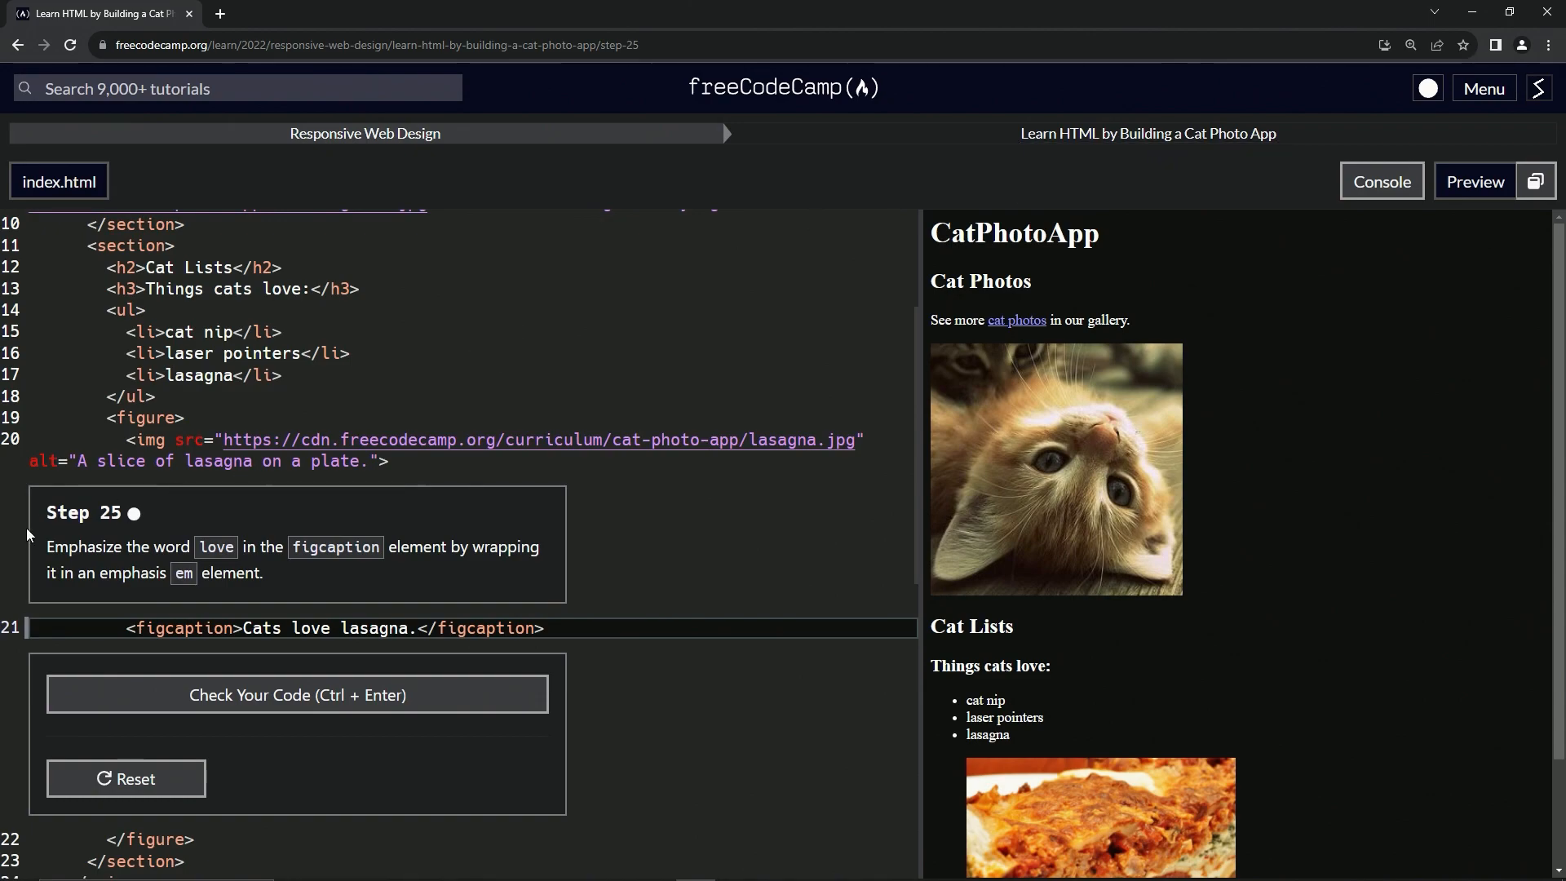
{"action": "mouse_move", "coordinate": [124, 525]}
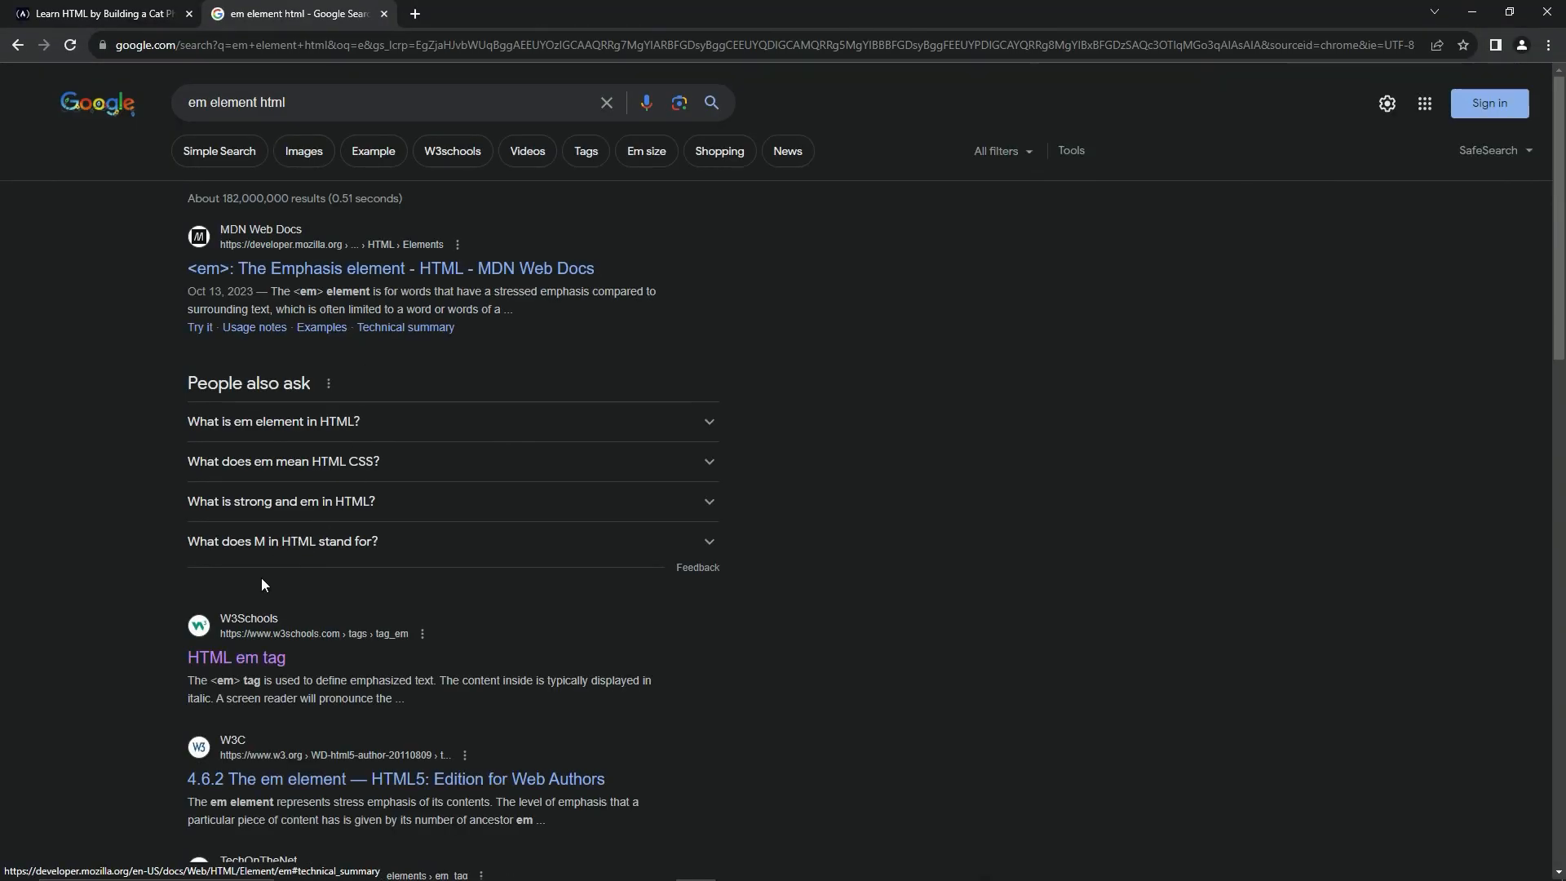
Open the W3Schools 'HTML em tag' page from the Google results
{"action": "left_click", "coordinate": [237, 657]}
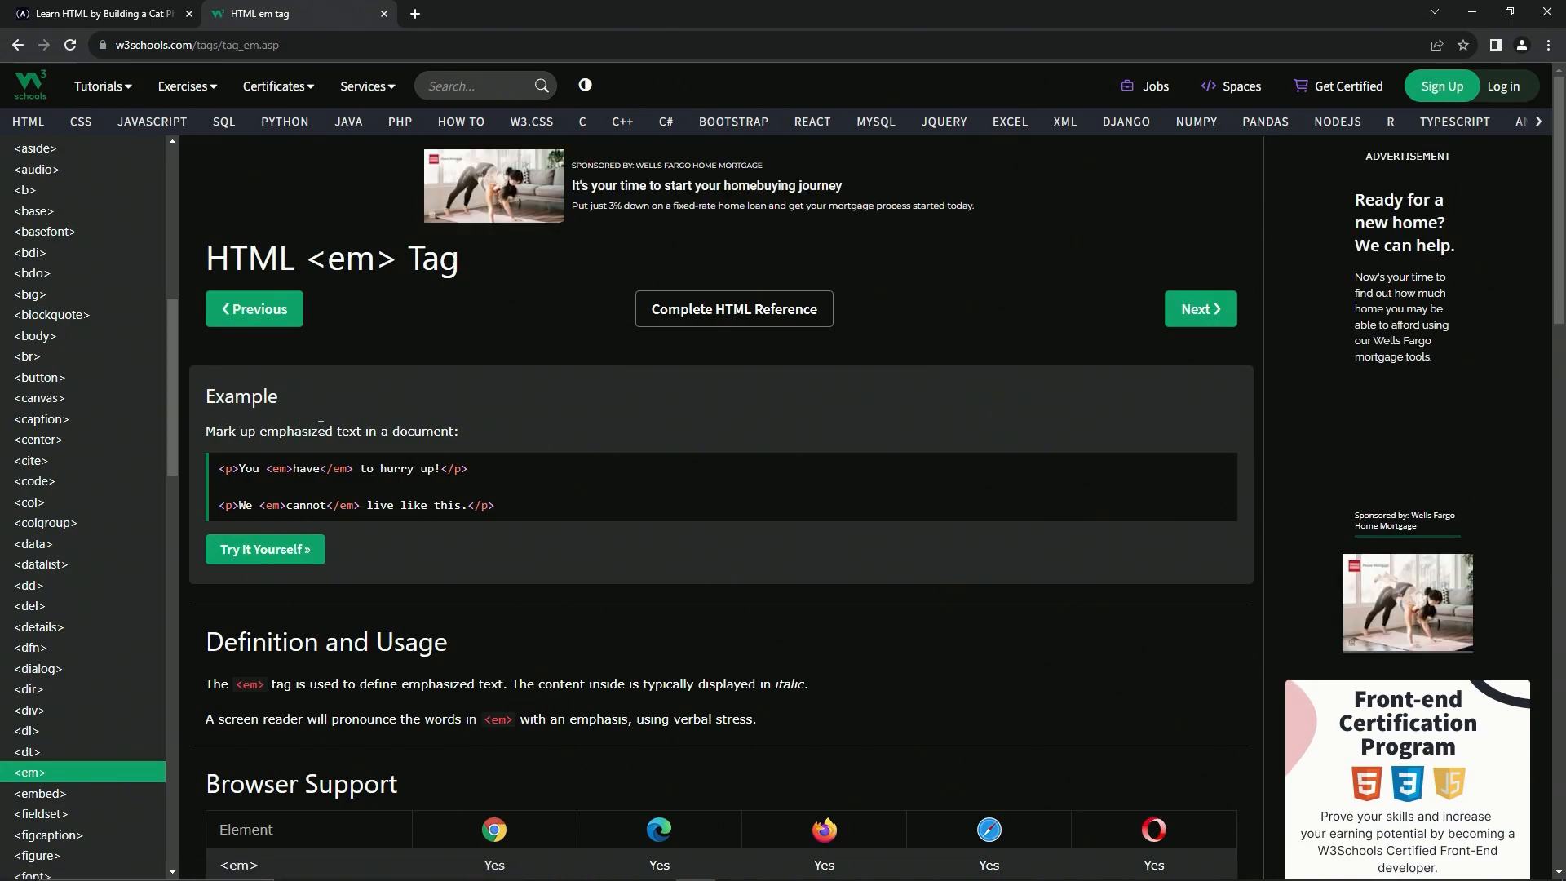
{"action": "mouse_move", "coordinate": [264, 549]}
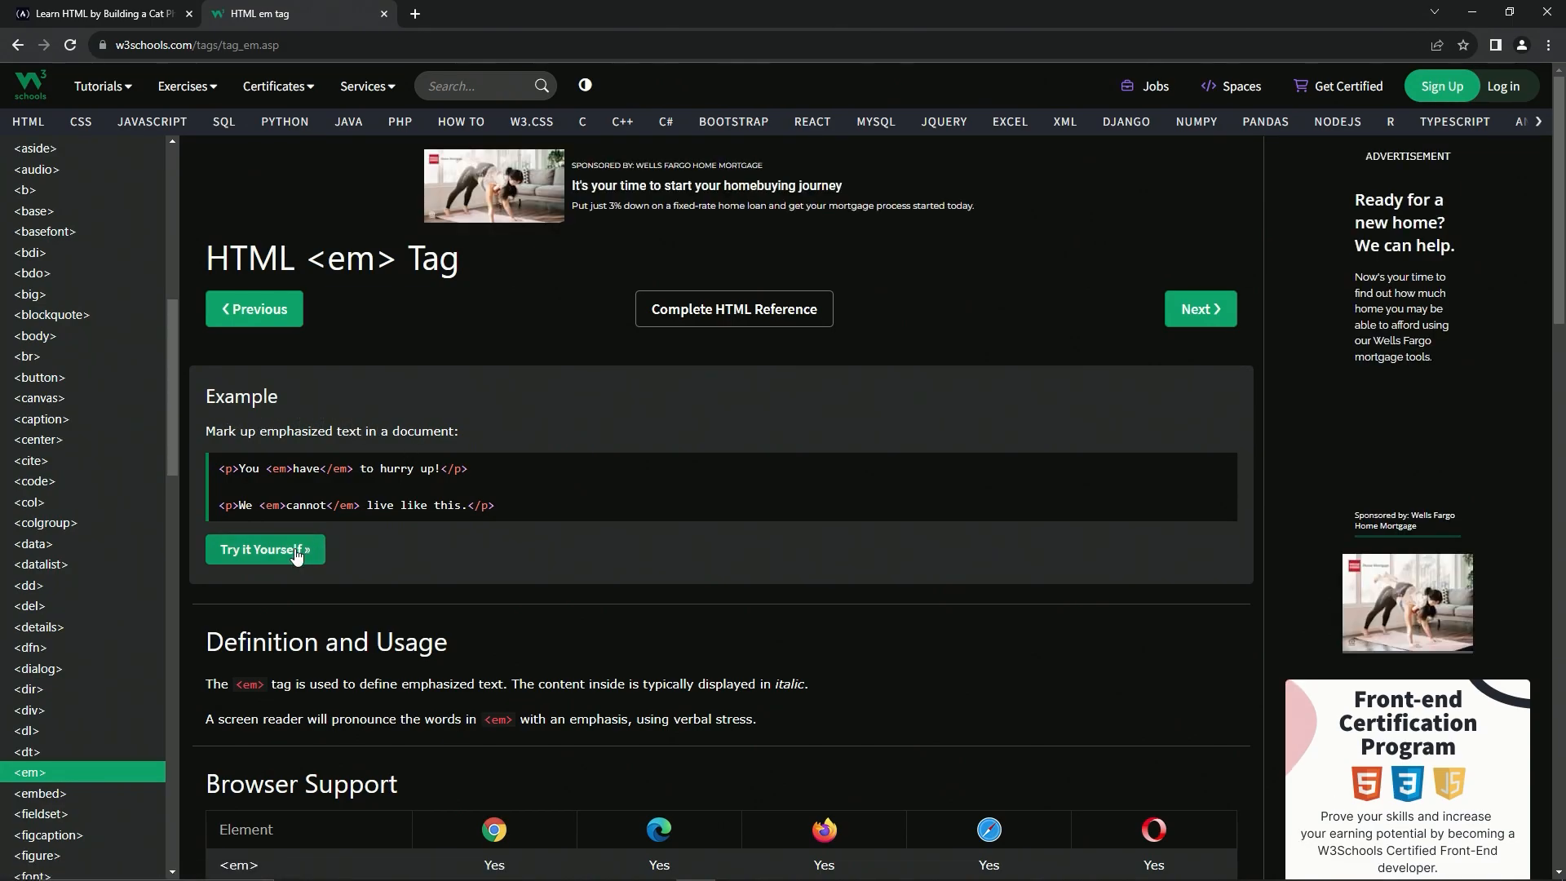
View the em example in the Tryit Editor, then read the em tag definition
{"action": "left_click", "coordinate": [265, 549]}
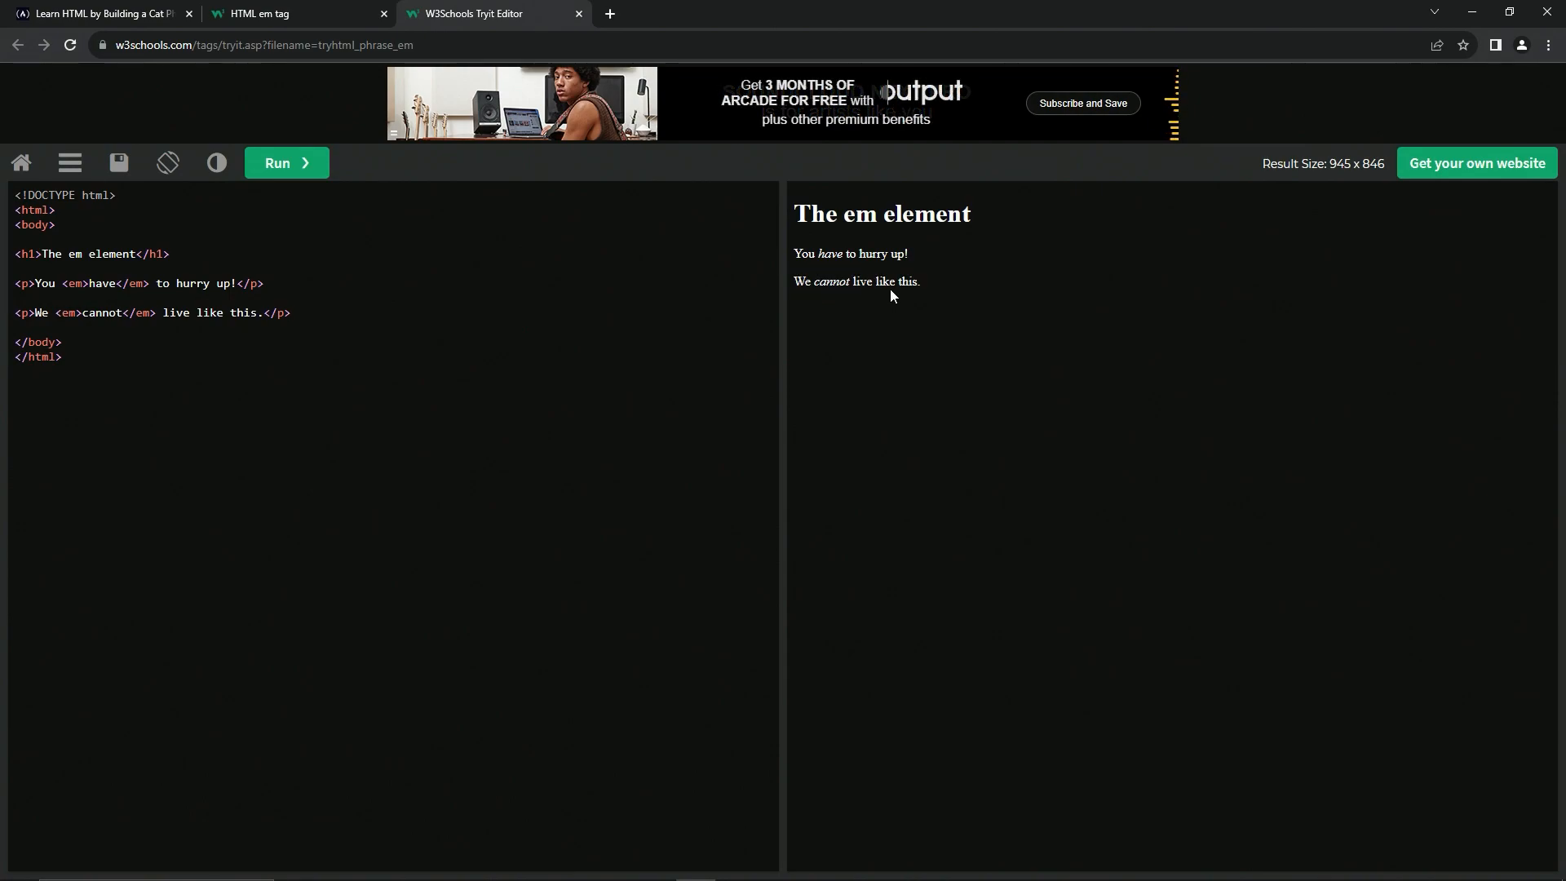
{"action": "left_click", "coordinate": [258, 13]}
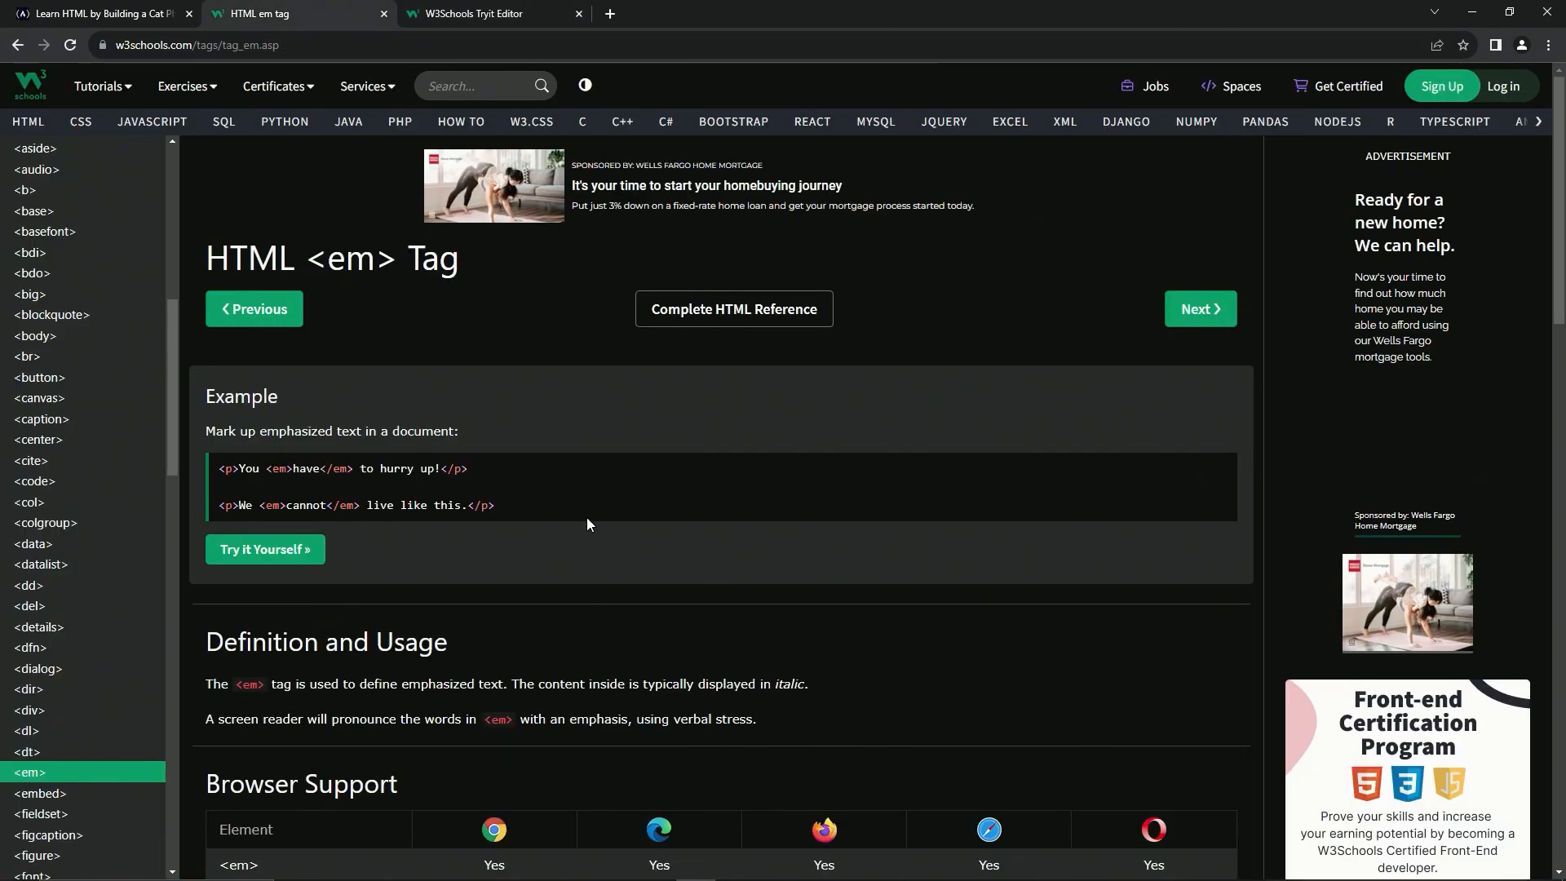
{"action": "scroll", "scroll_direction": "down", "scroll_amount": 3}
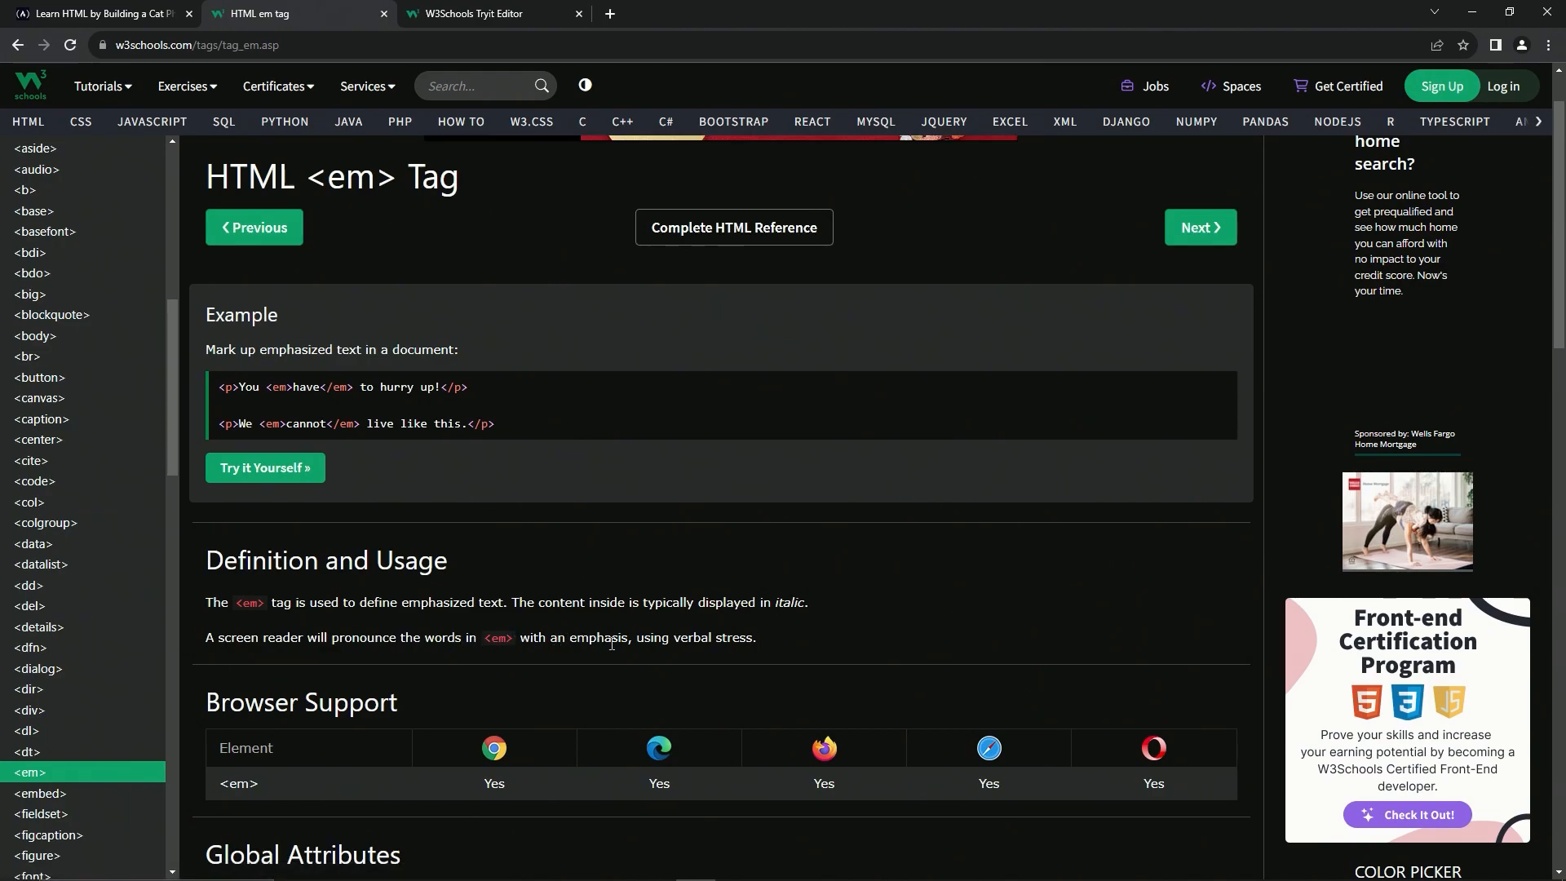
{"action": "mouse_move", "coordinate": [778, 619]}
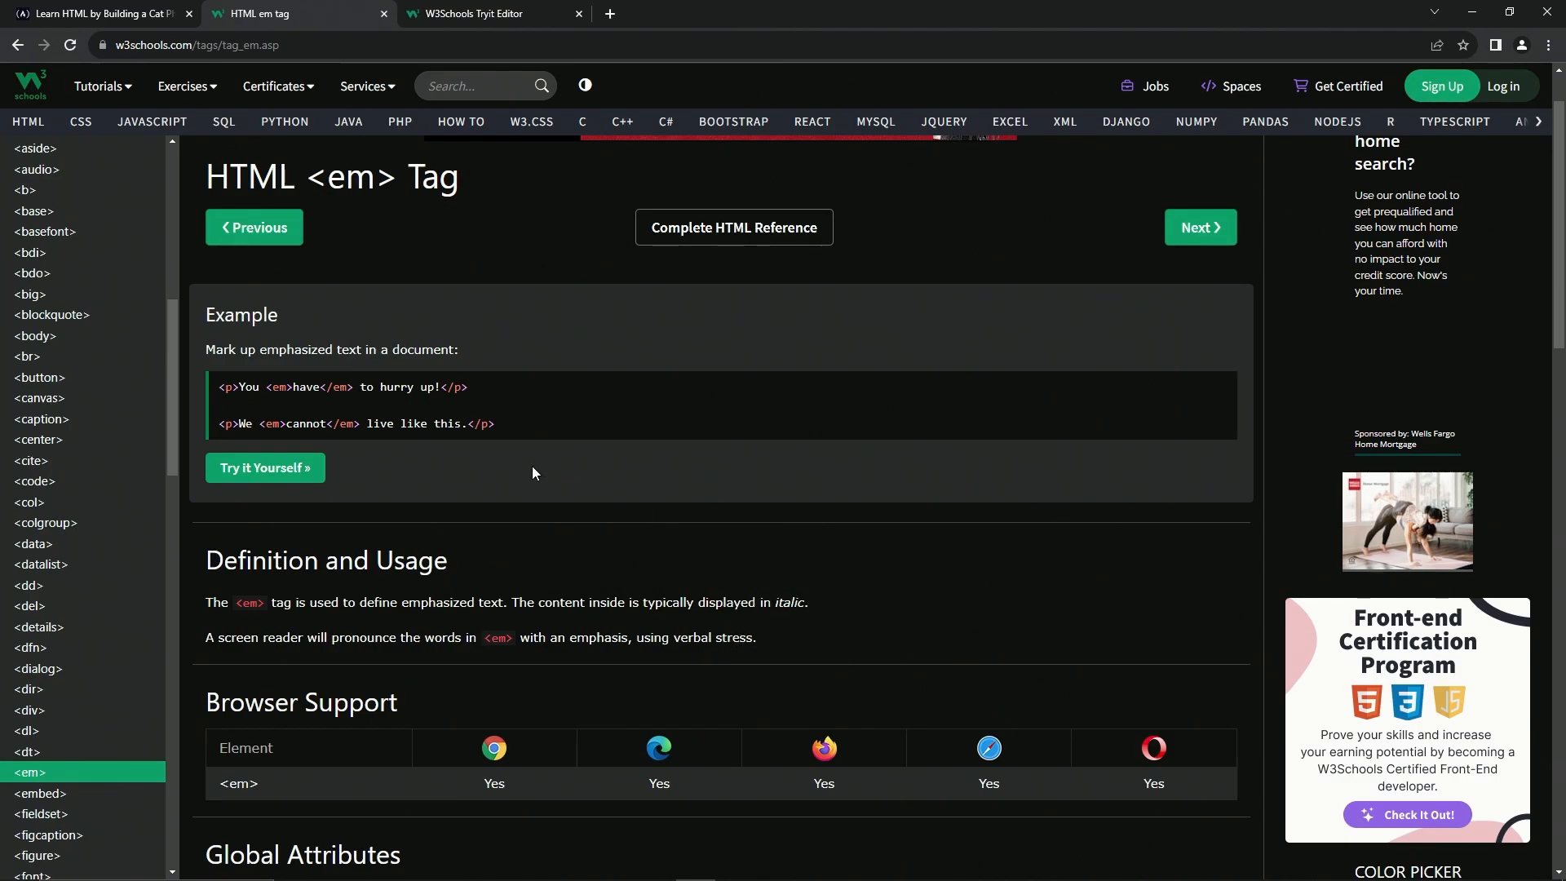
{"action": "mouse_move", "coordinate": [427, 404]}
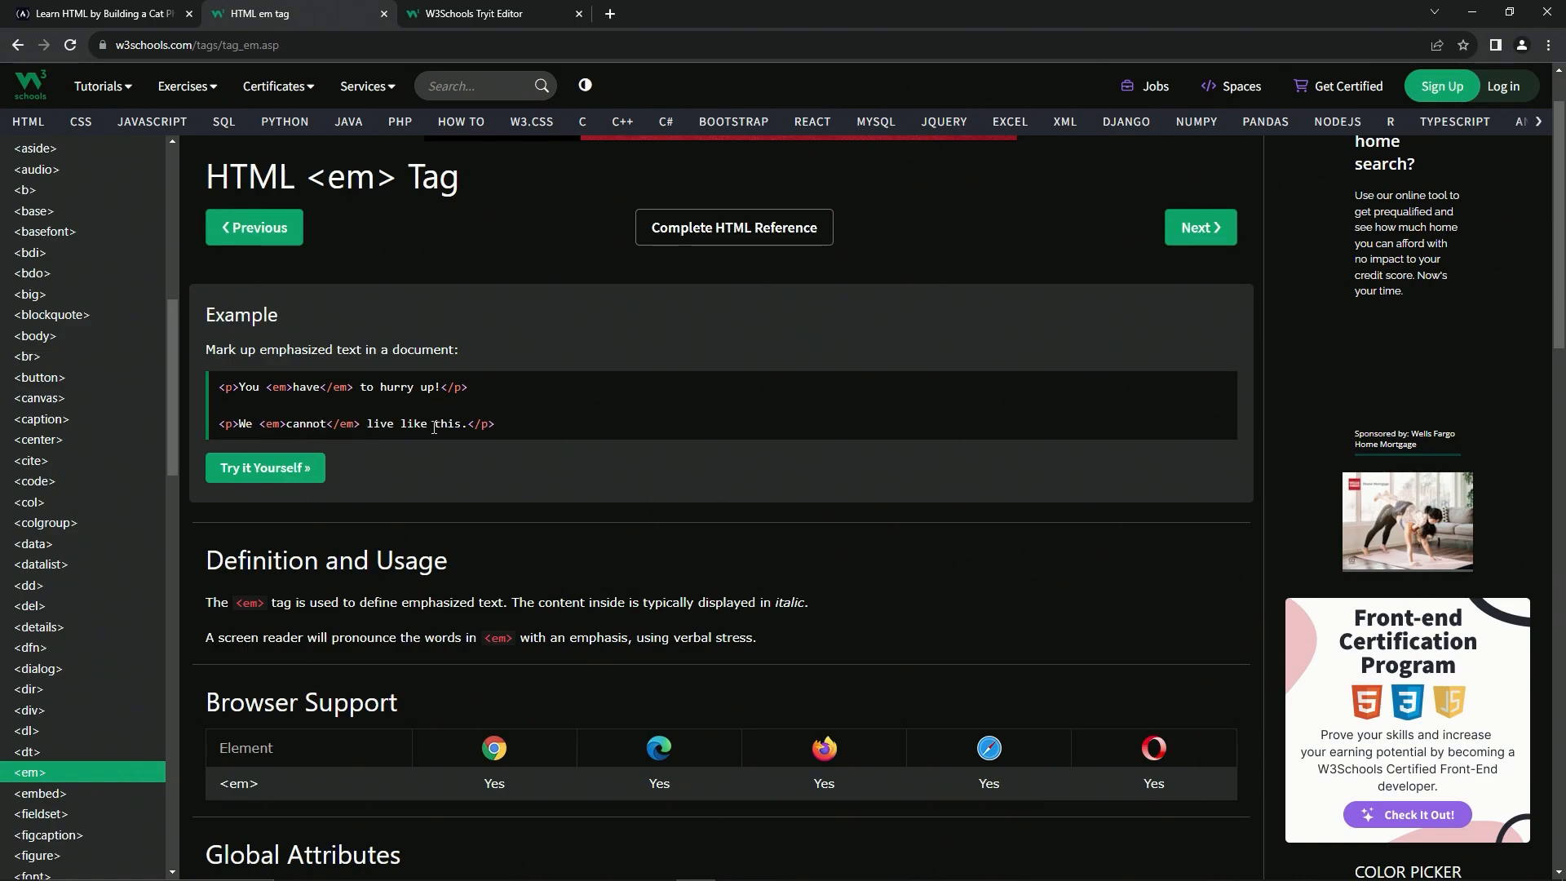
{"action": "mouse_move", "coordinate": [519, 591]}
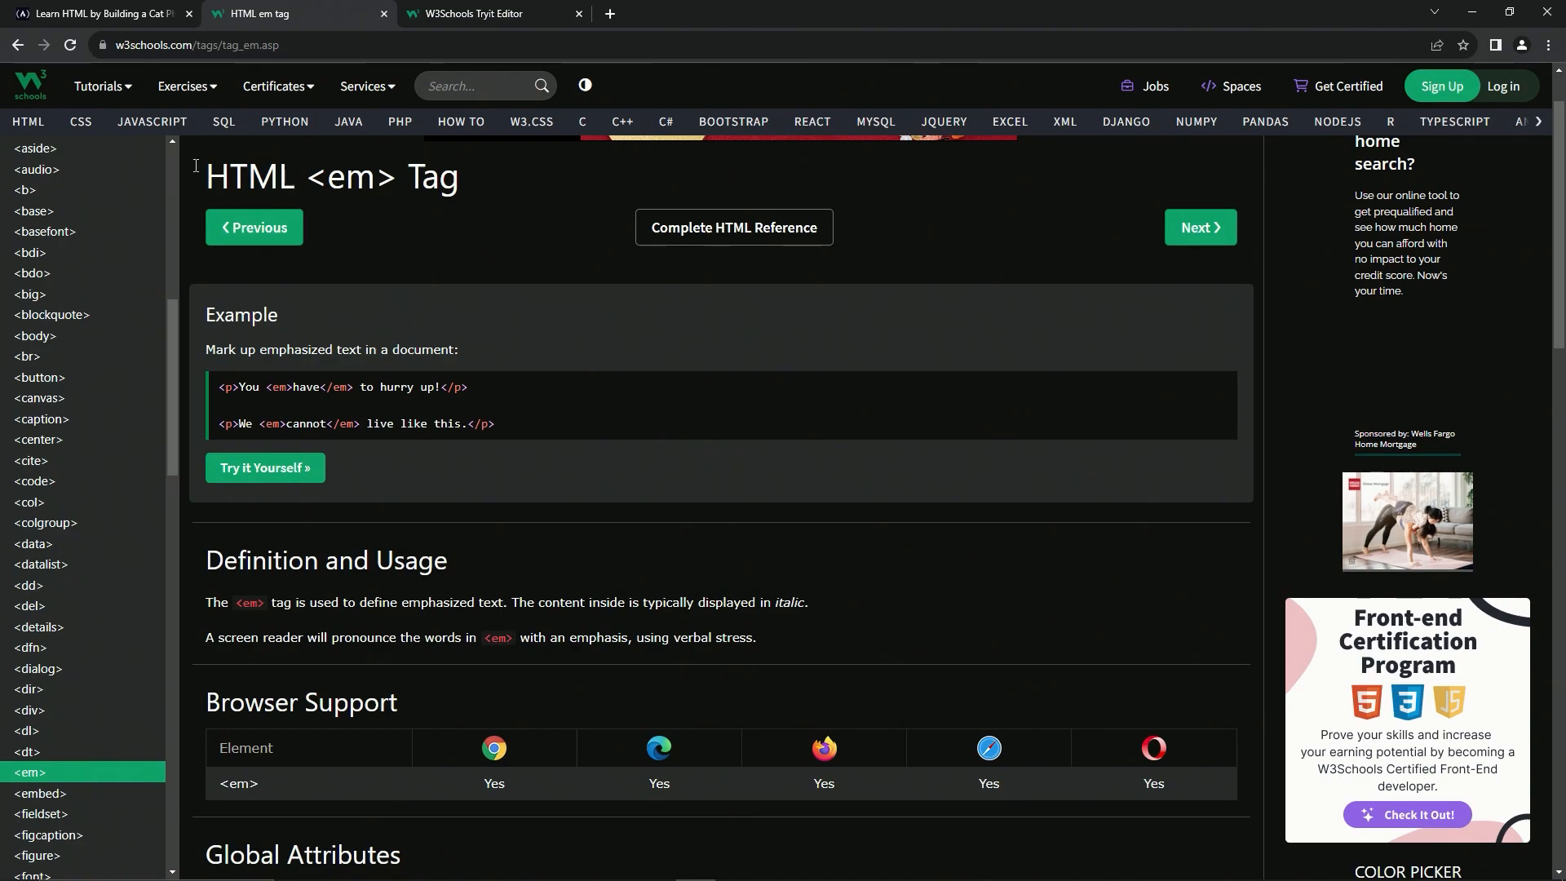
{"action": "mouse_move", "coordinate": [100, 13]}
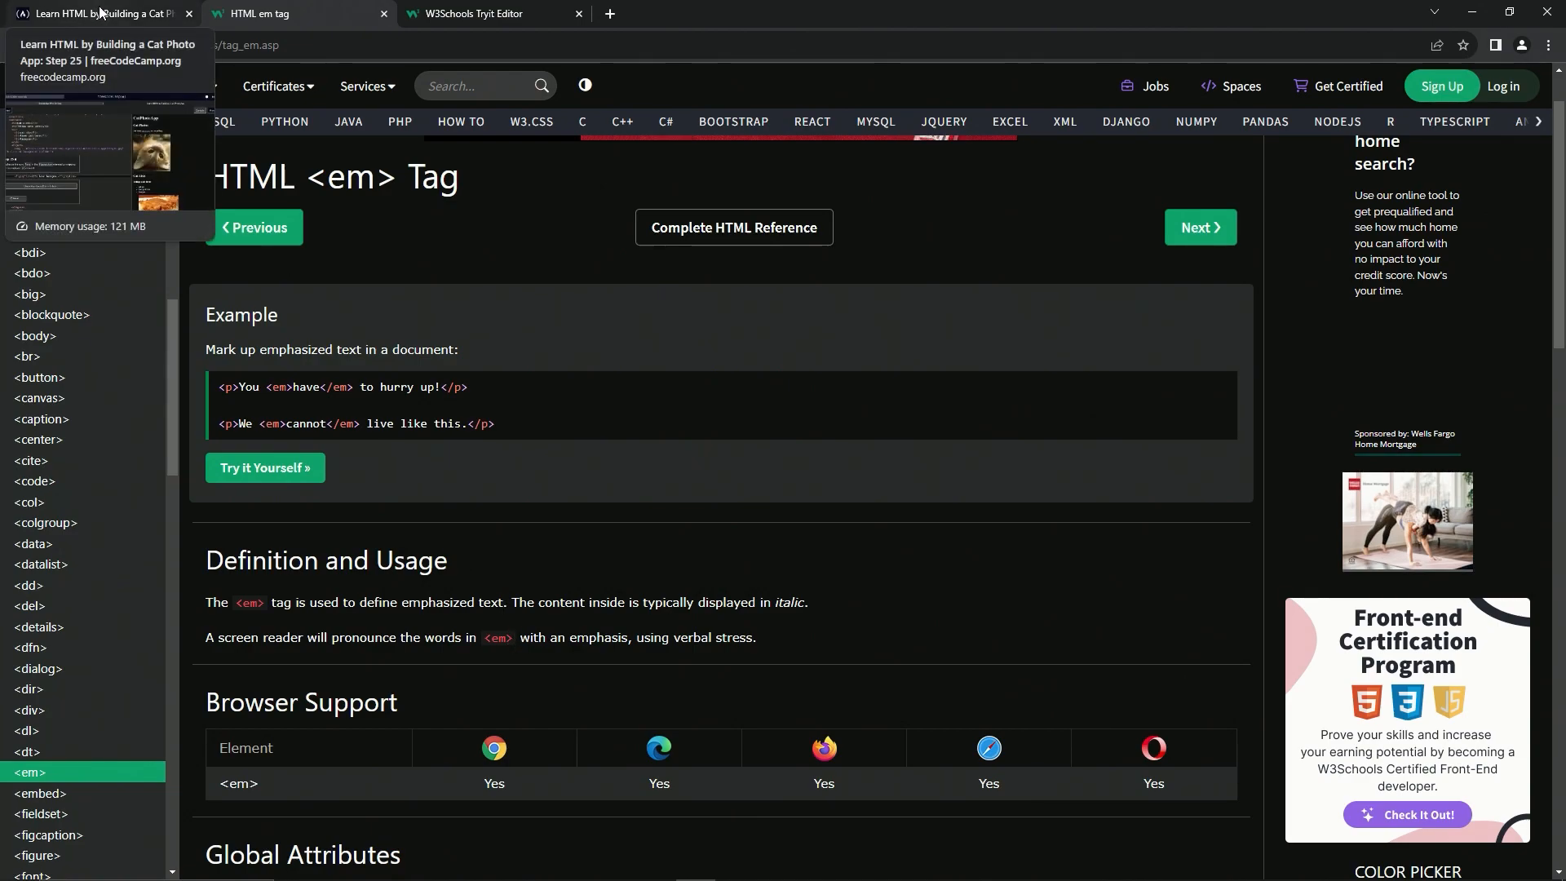
Wrap 'love' in the figcaption on line 21 with <em> tags
{"action": "left_click", "coordinate": [99, 13]}
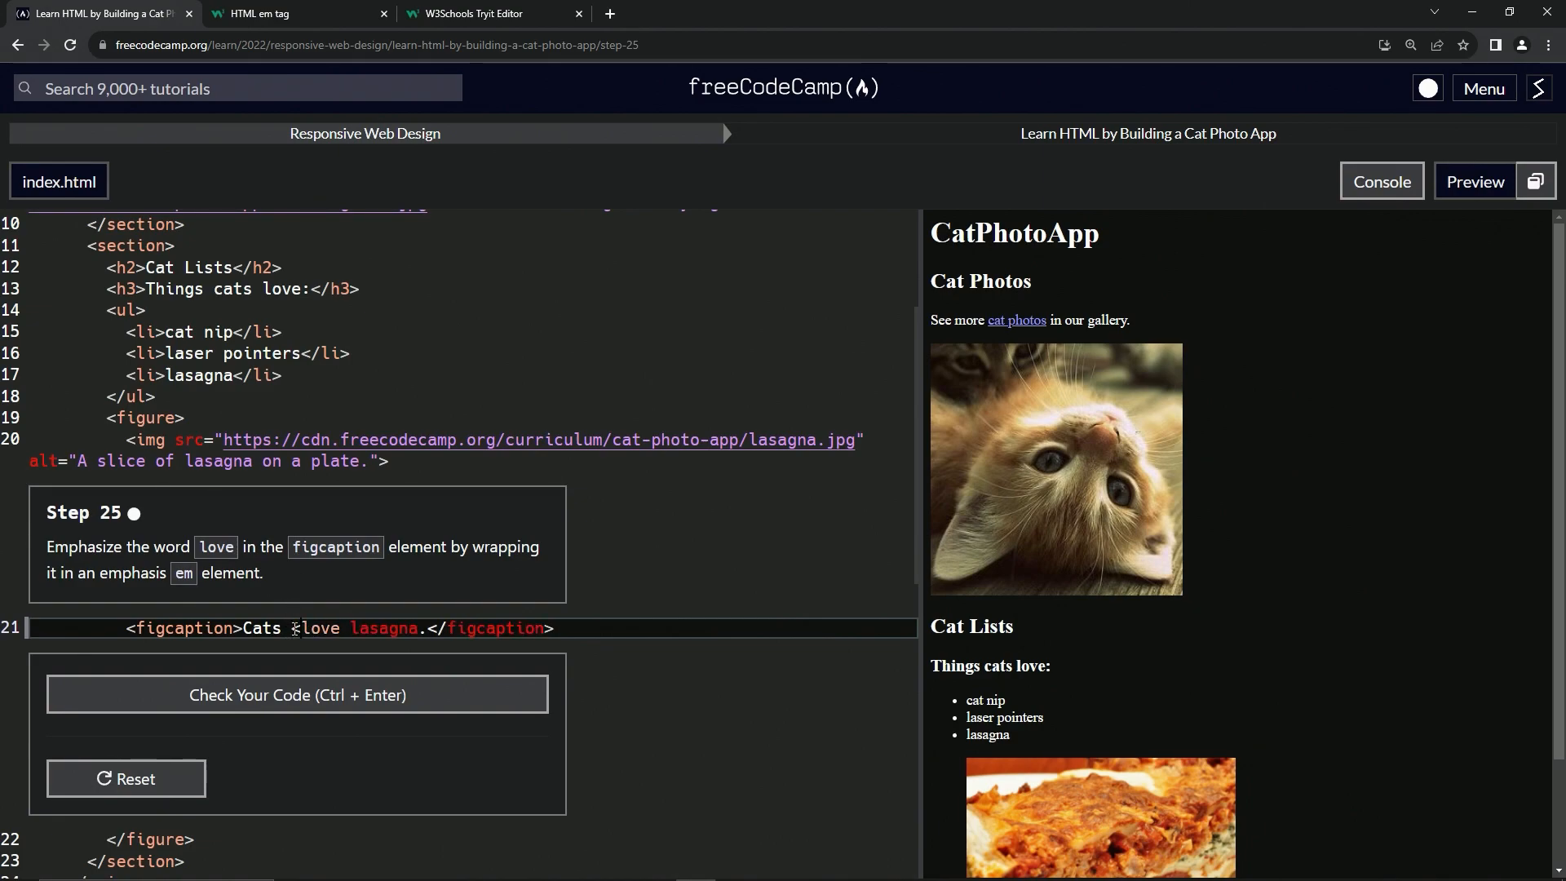
{"action": "type", "text": "<em>"}
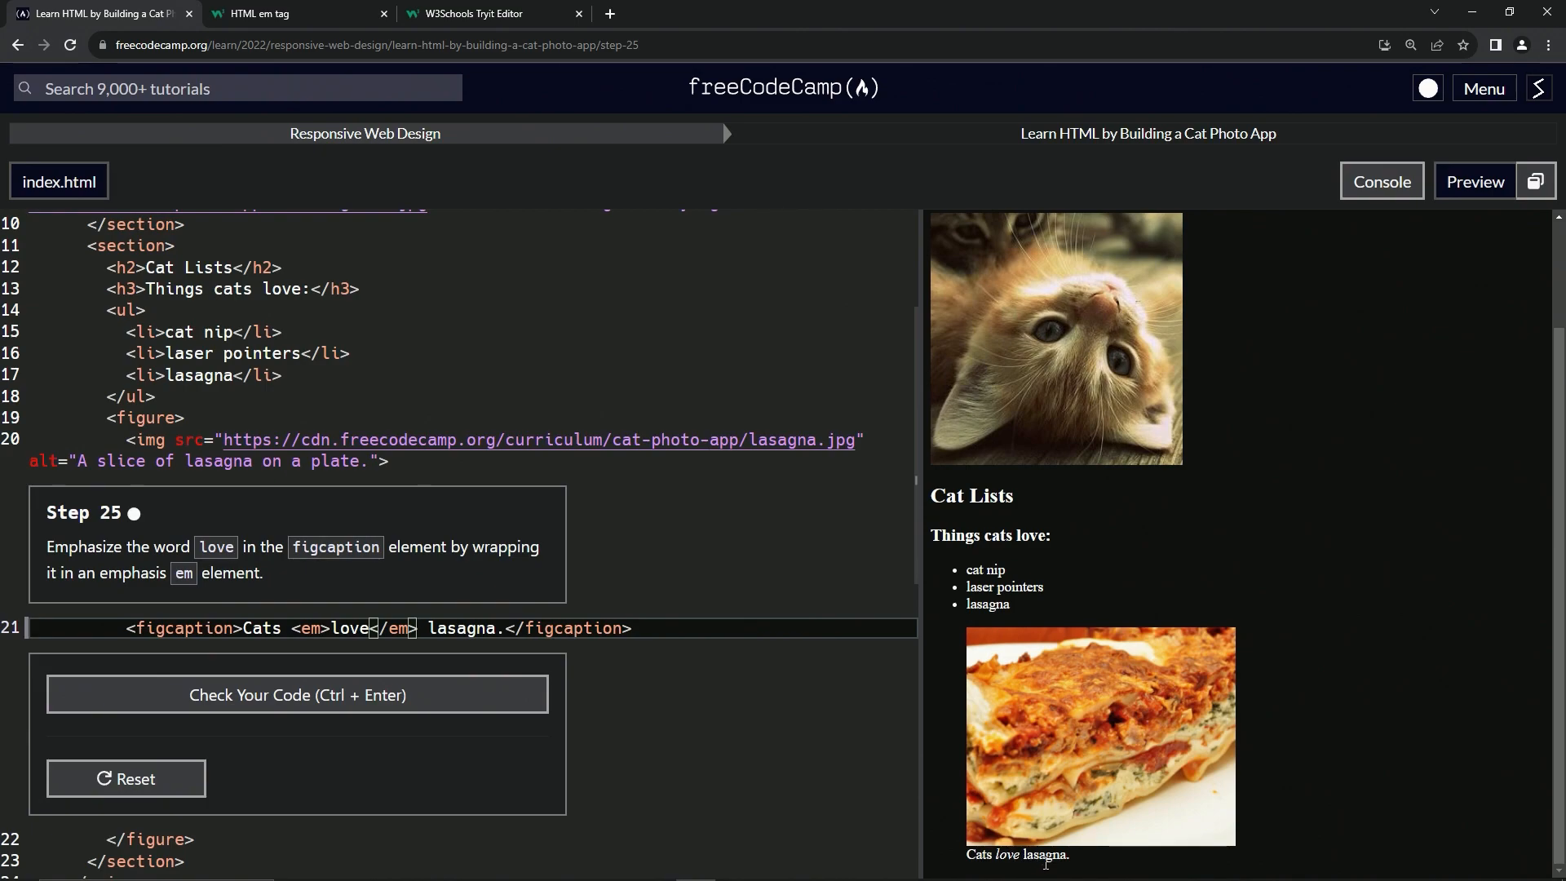
Check the step 25 code and submit it to advance to step 26
{"action": "left_click", "coordinate": [297, 694]}
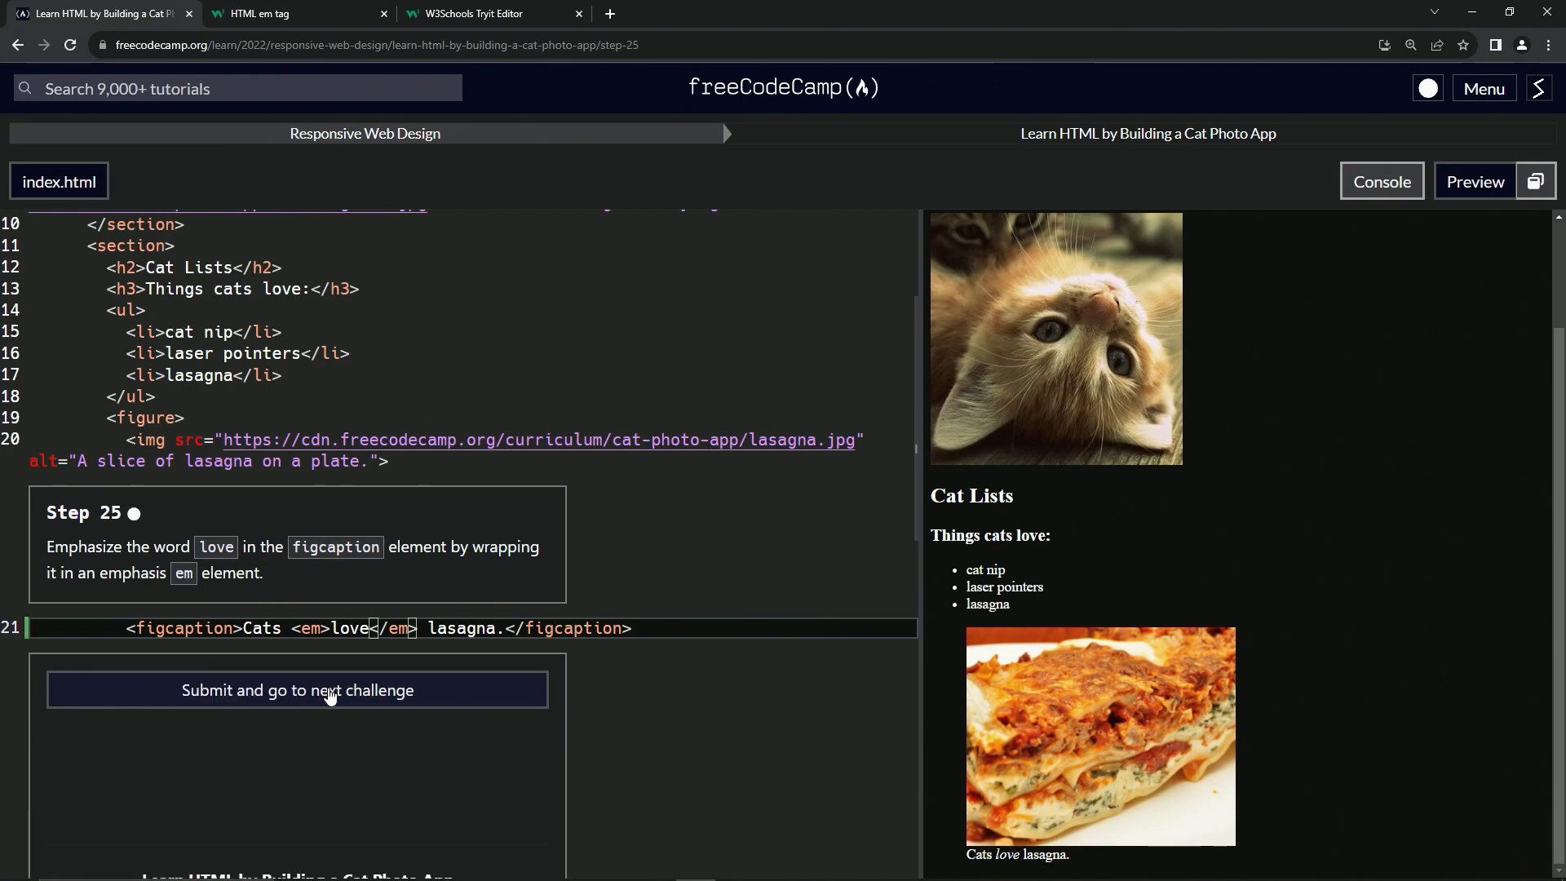
{"action": "left_click", "coordinate": [296, 689]}
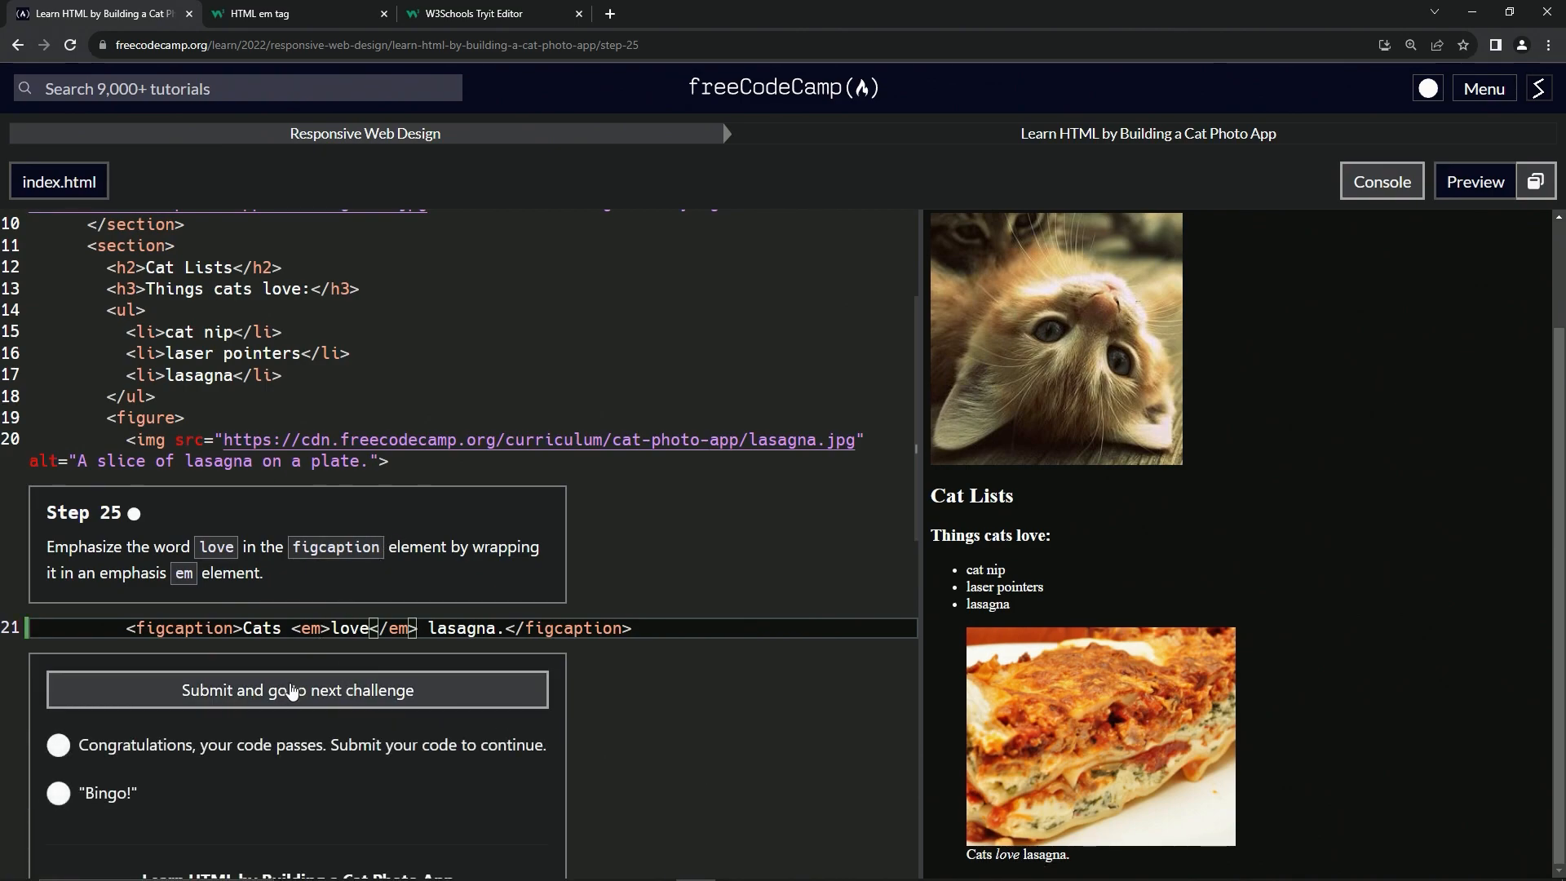
{"action": "left_click", "coordinate": [297, 689]}
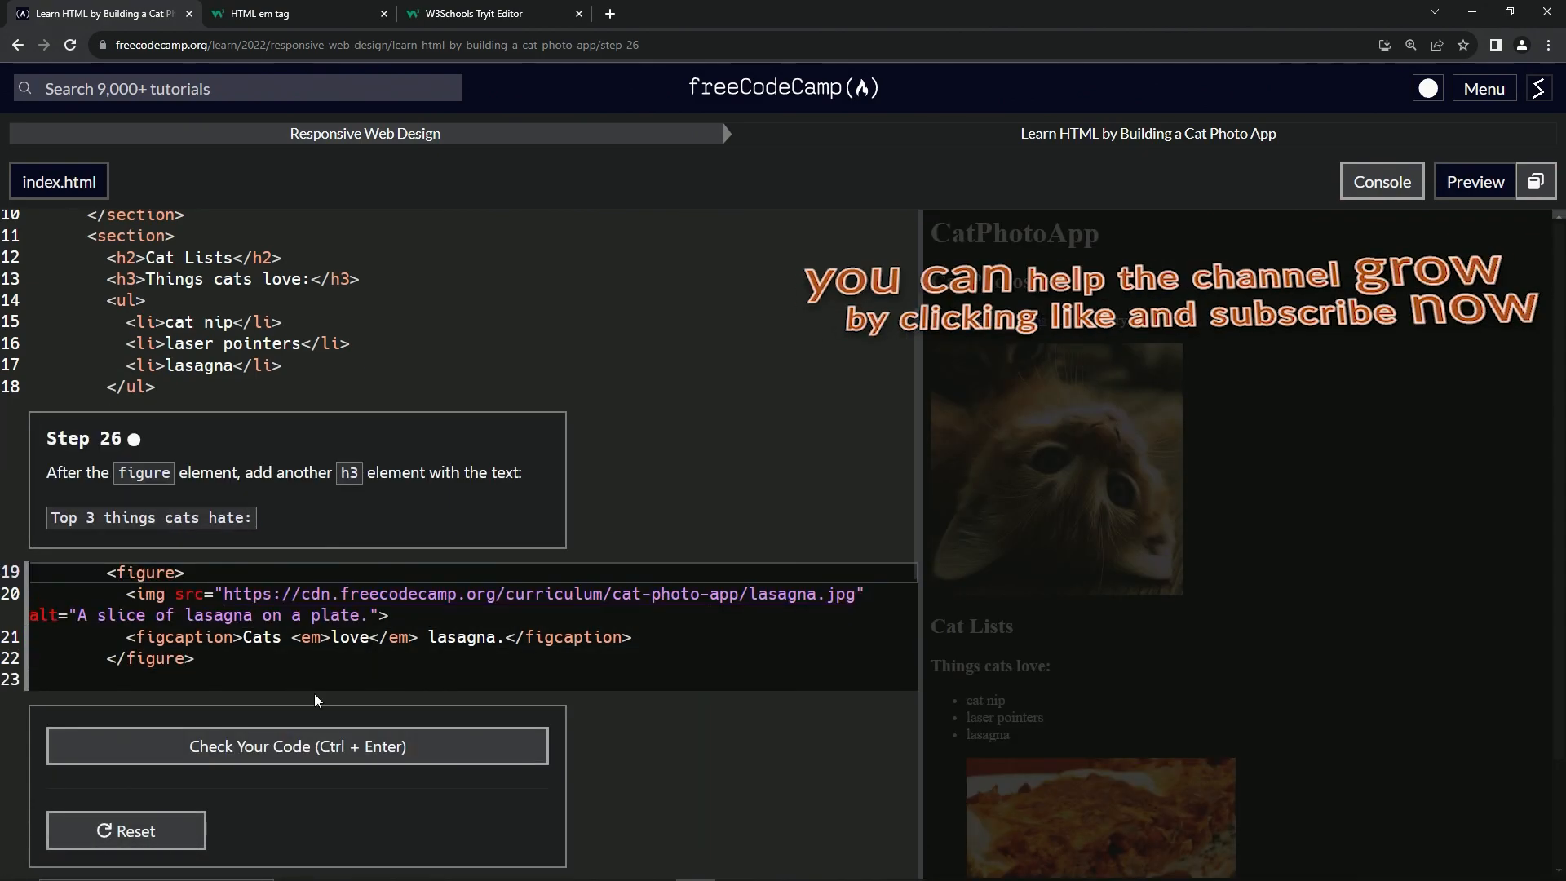
{"action": "mouse_move", "coordinate": [27, 455]}
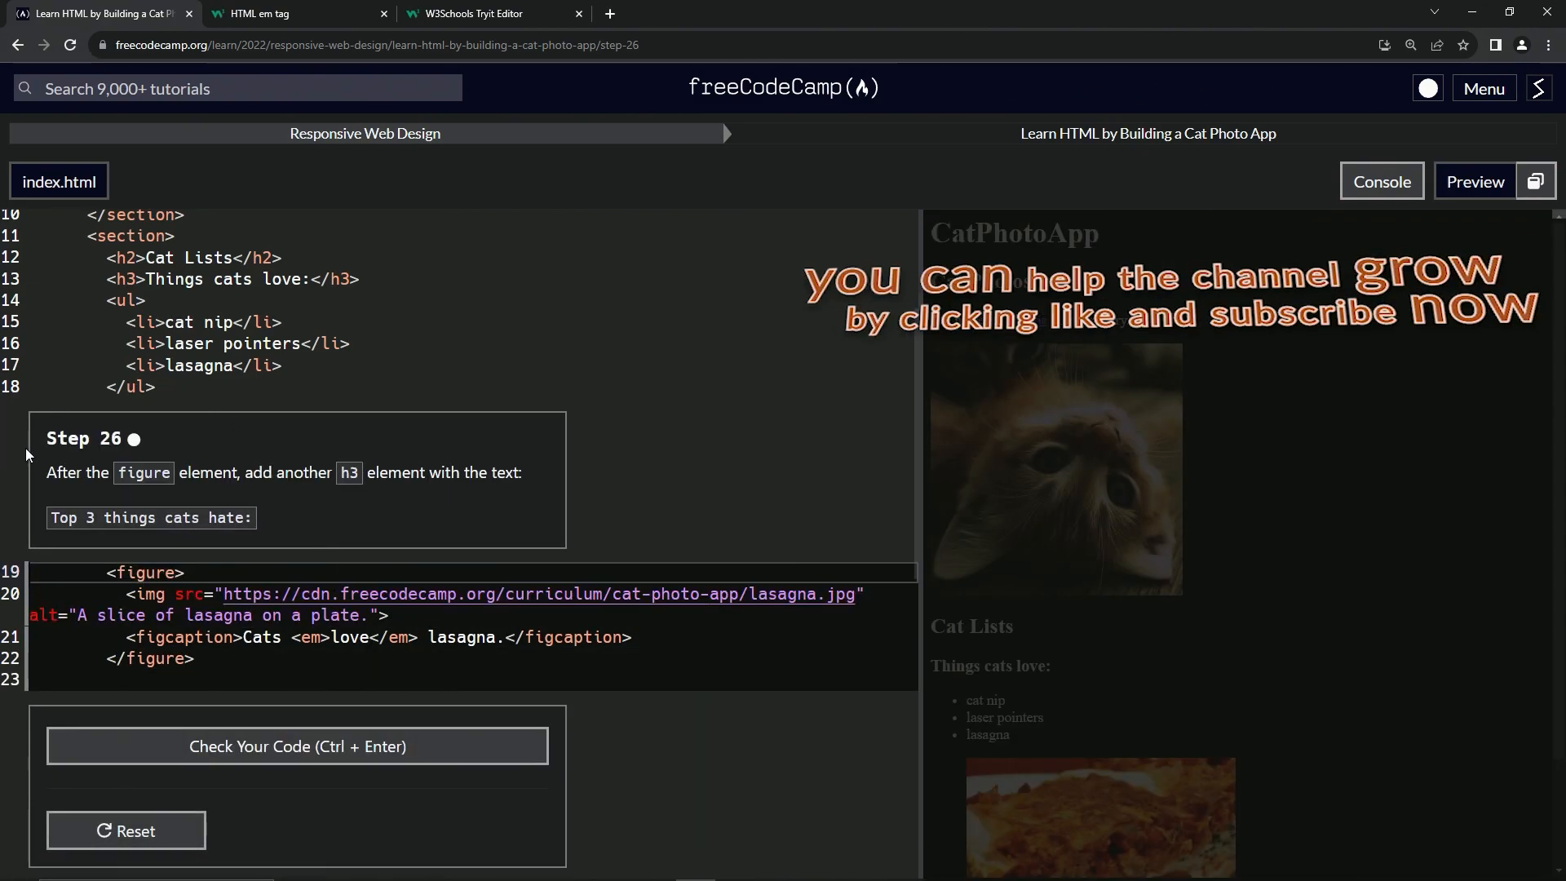